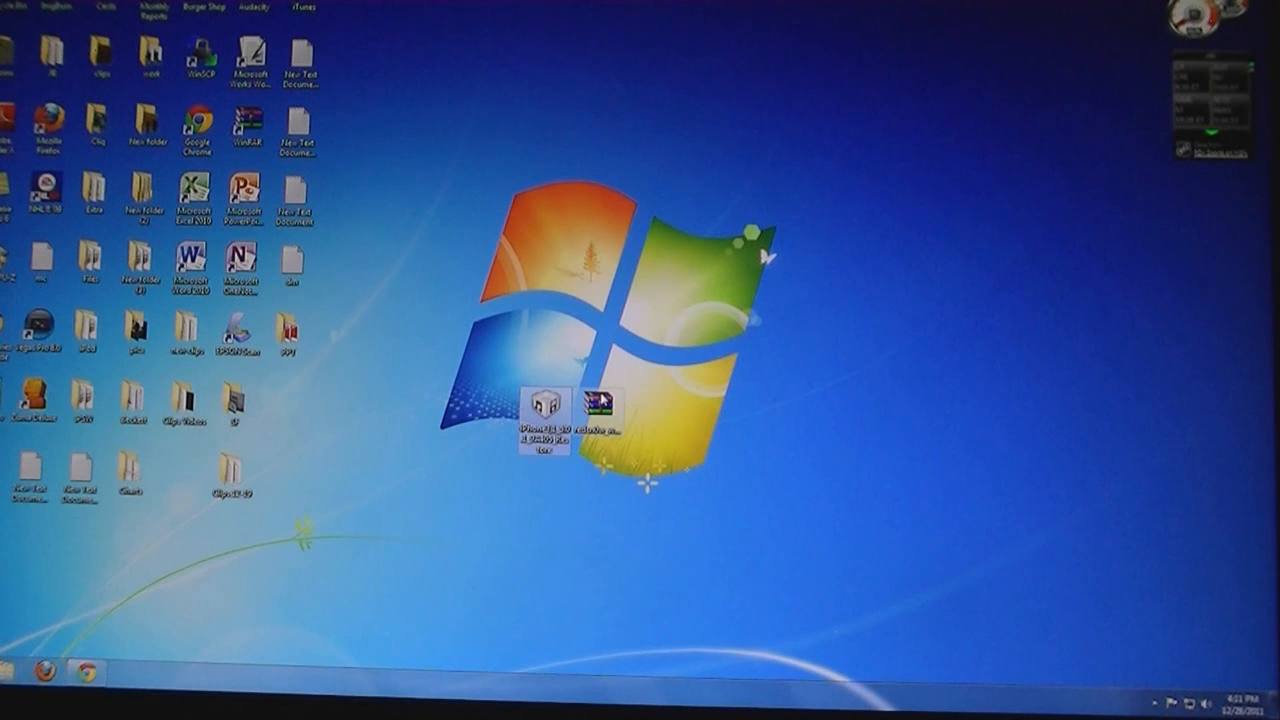
mouse_move(600, 405)
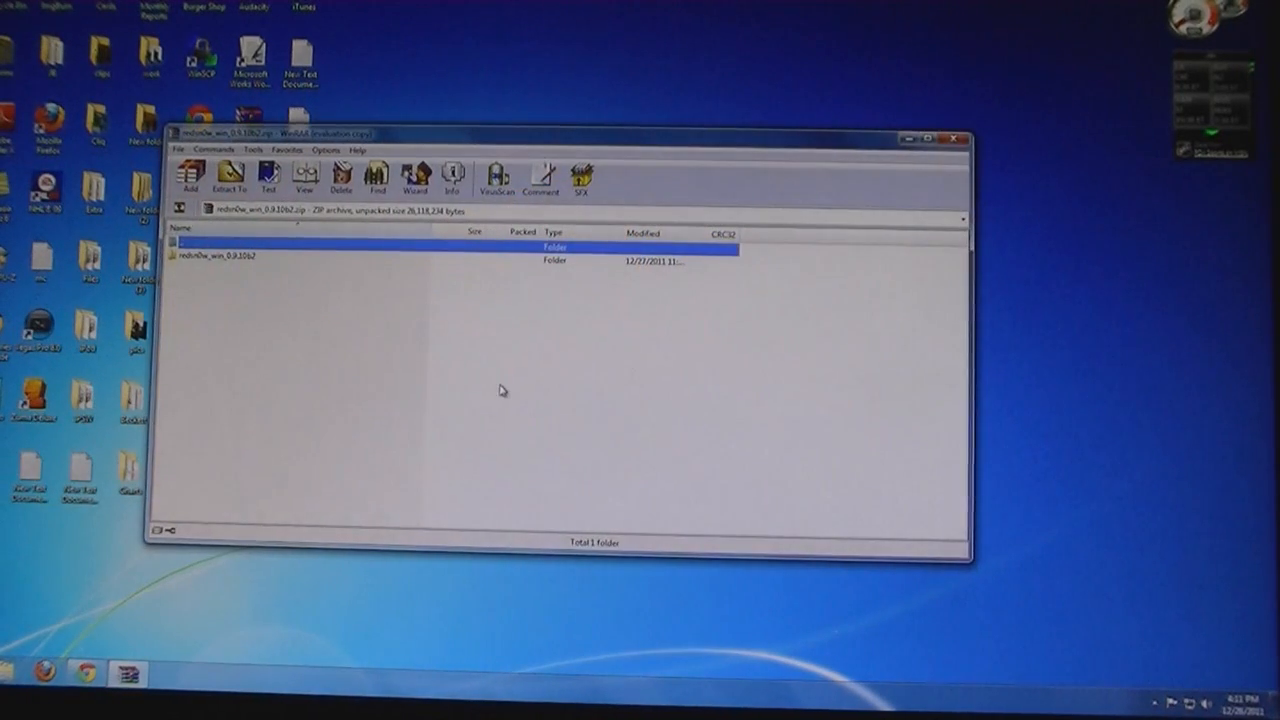
Extract the redsn0w_win_0.9.10b2 folder from the WinRAR archive to the Desktop.
left_click(250, 256)
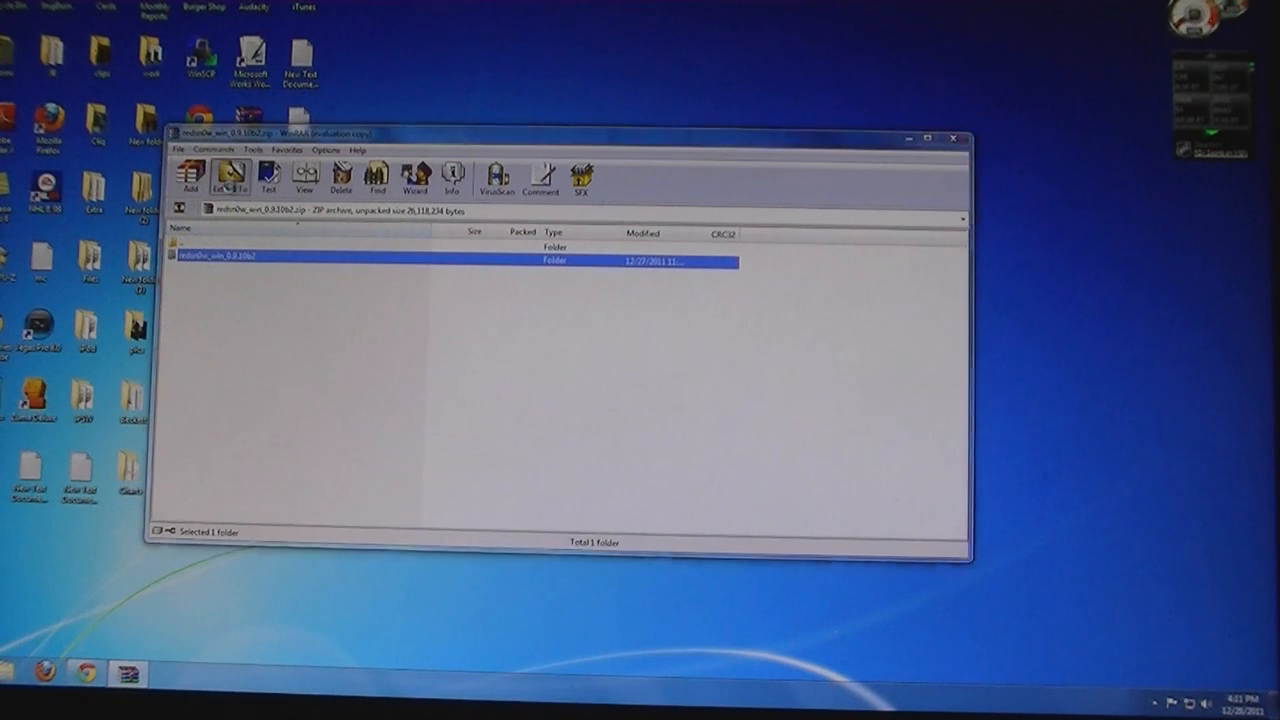
left_click(229, 176)
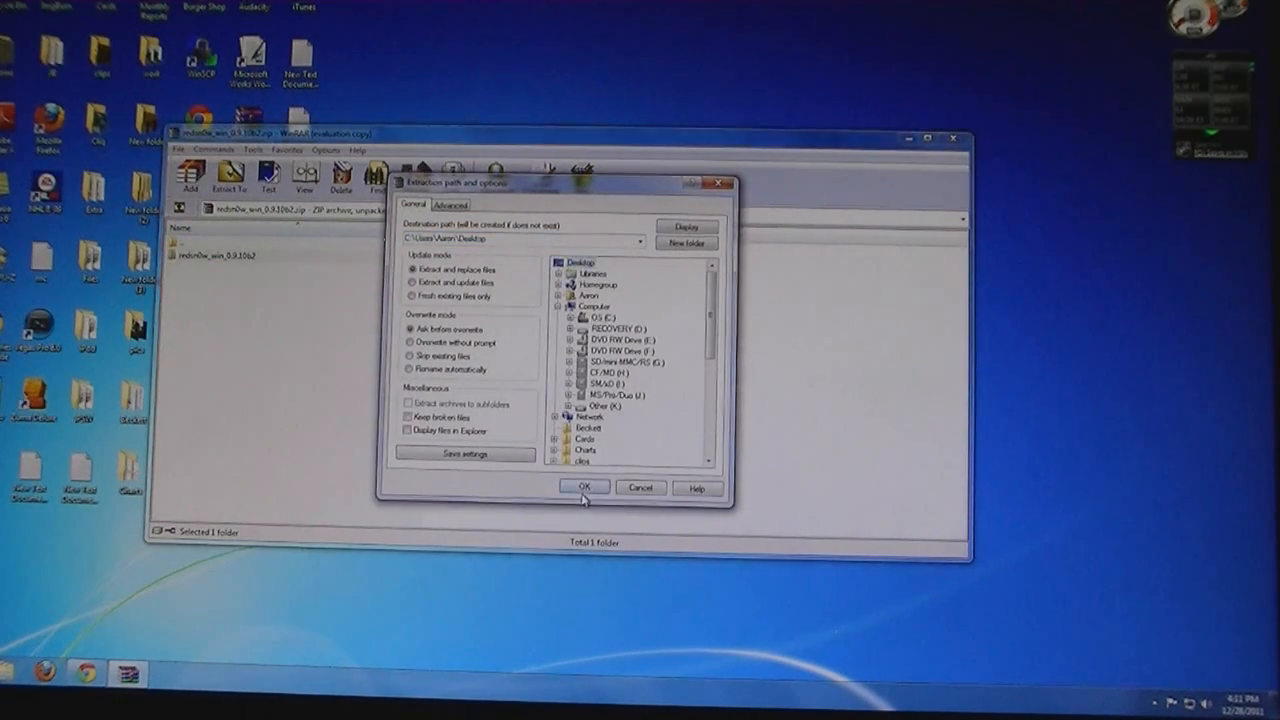
left_click(583, 488)
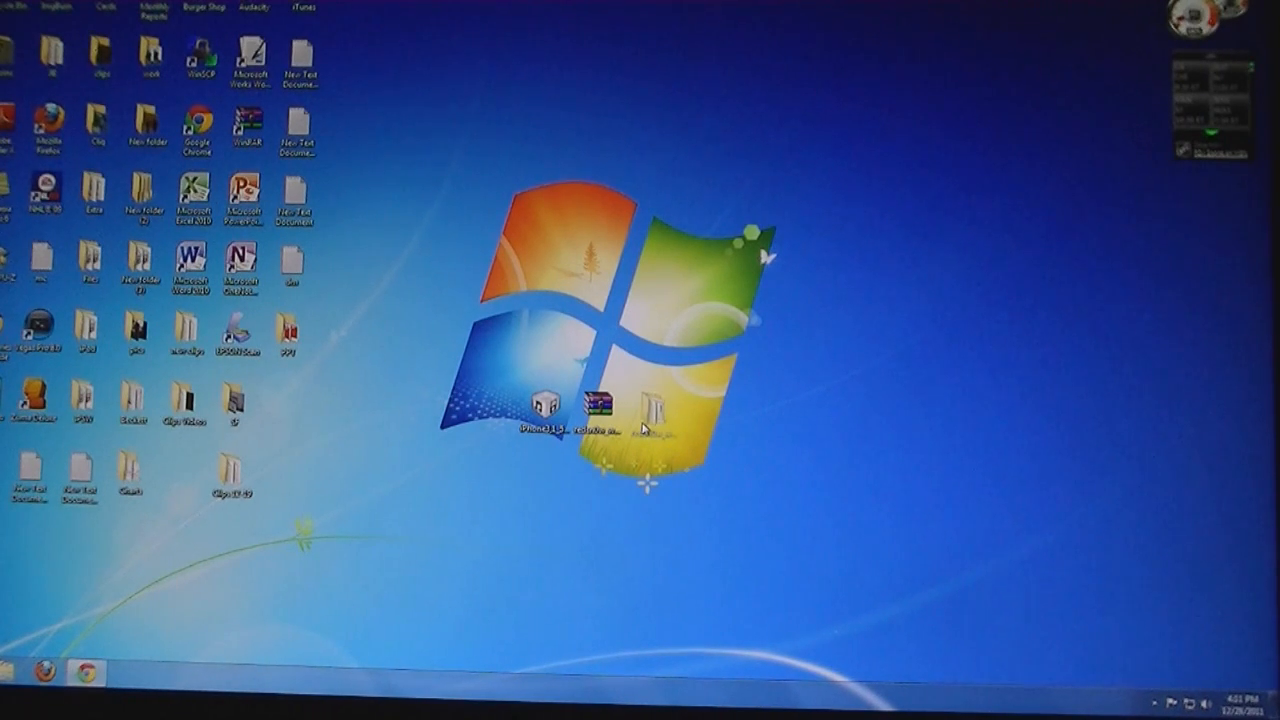
mouse_move(650, 413)
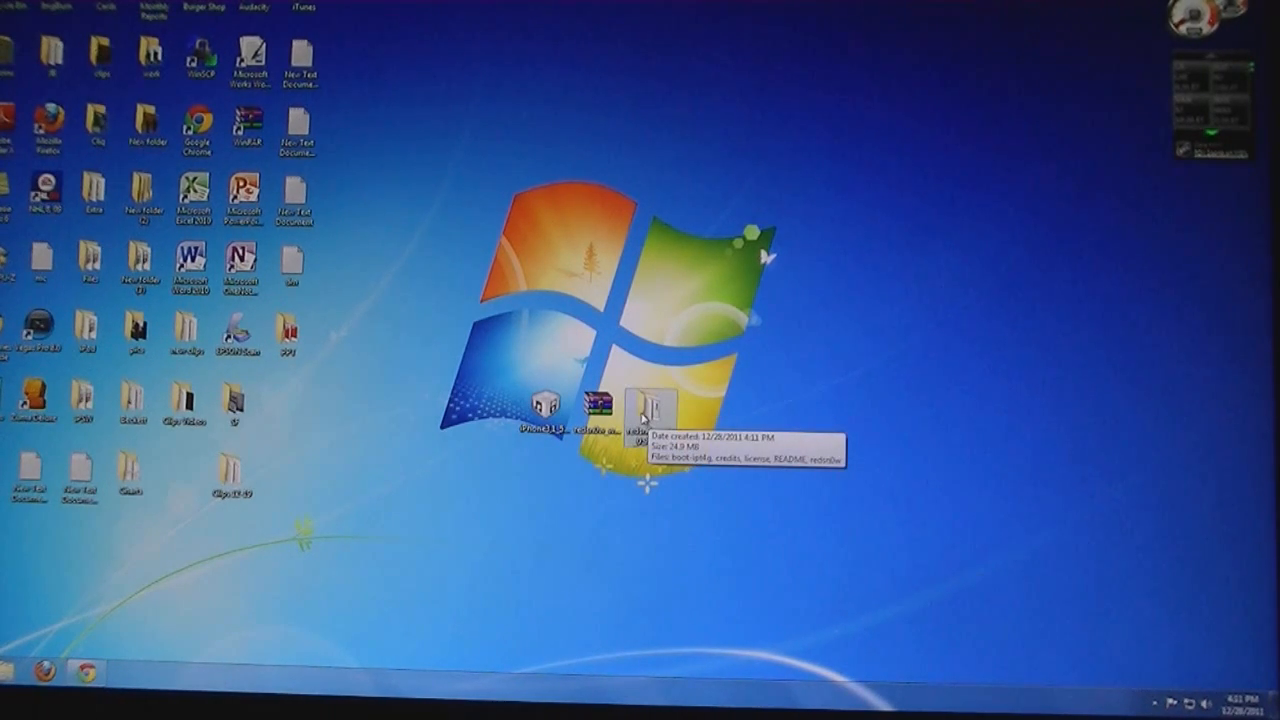
Open the extracted redsn0w folder and run redsn0w.exe as administrator.
double_click(648, 408)
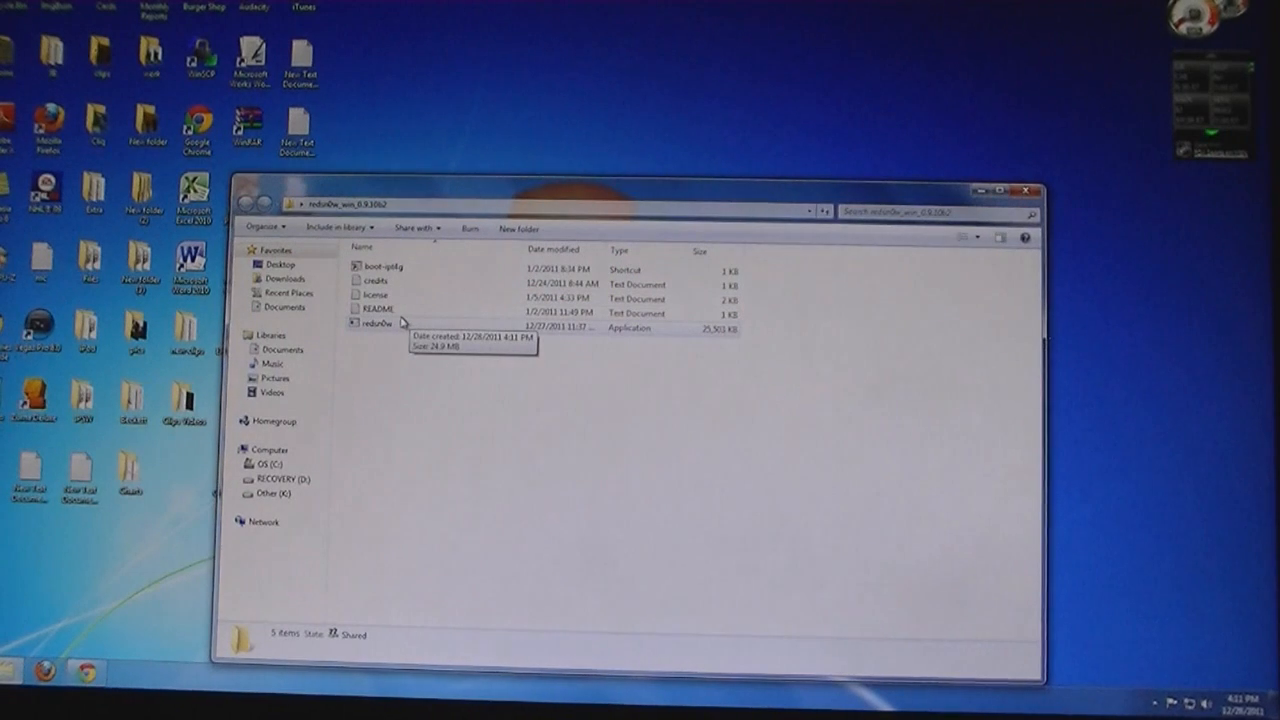
right_click(375, 325)
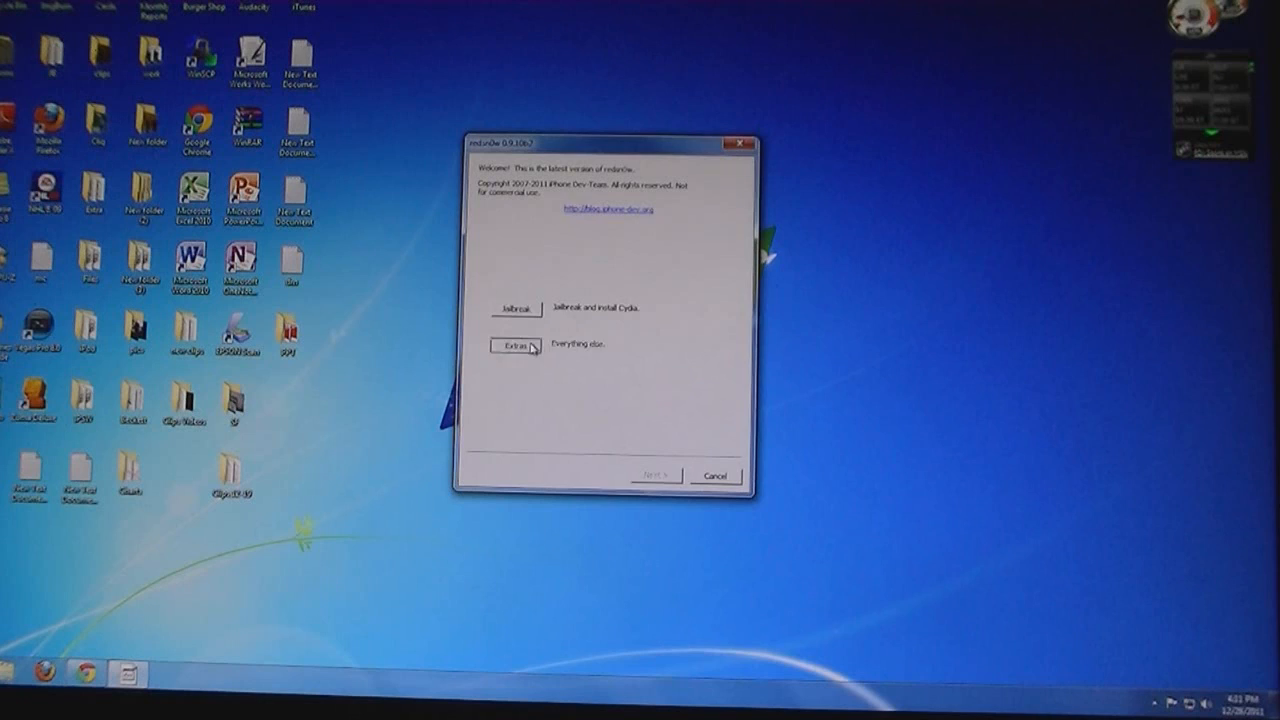
Under Extras, select iPhone3,1_5.0.1_9A405_Restore from Downloads and confirm the identified build.
left_click(514, 345)
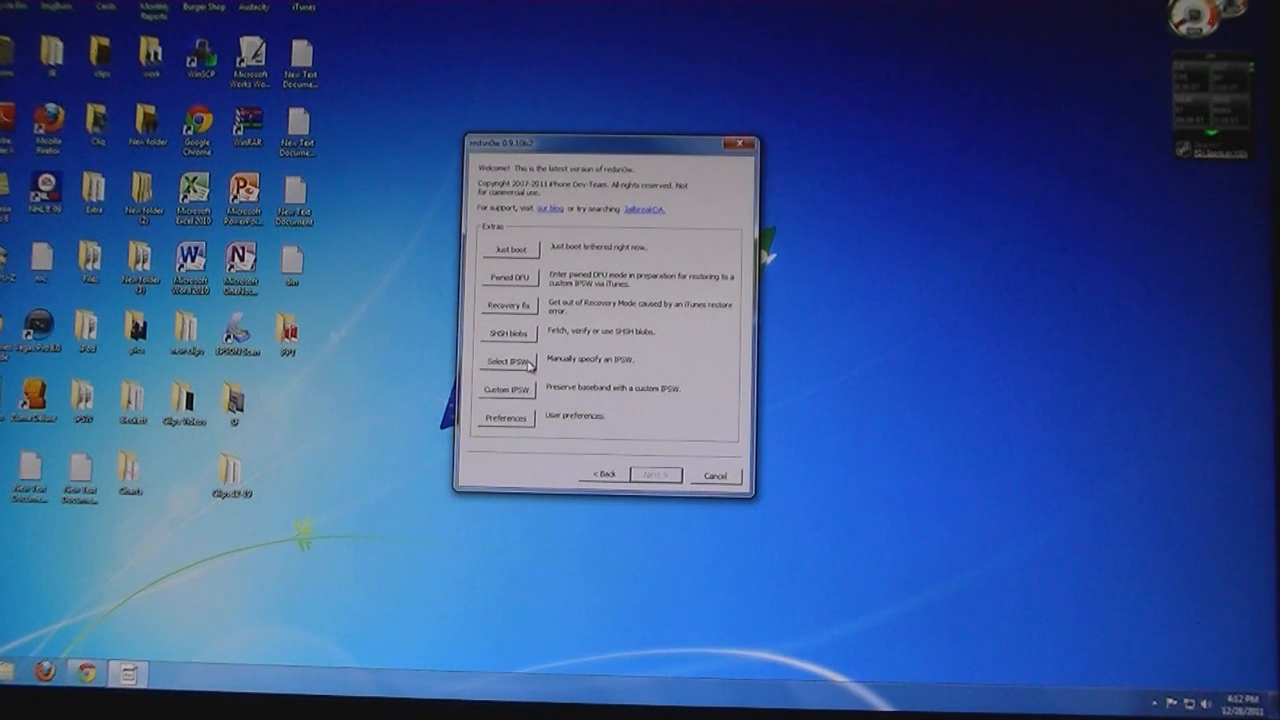
left_click(505, 361)
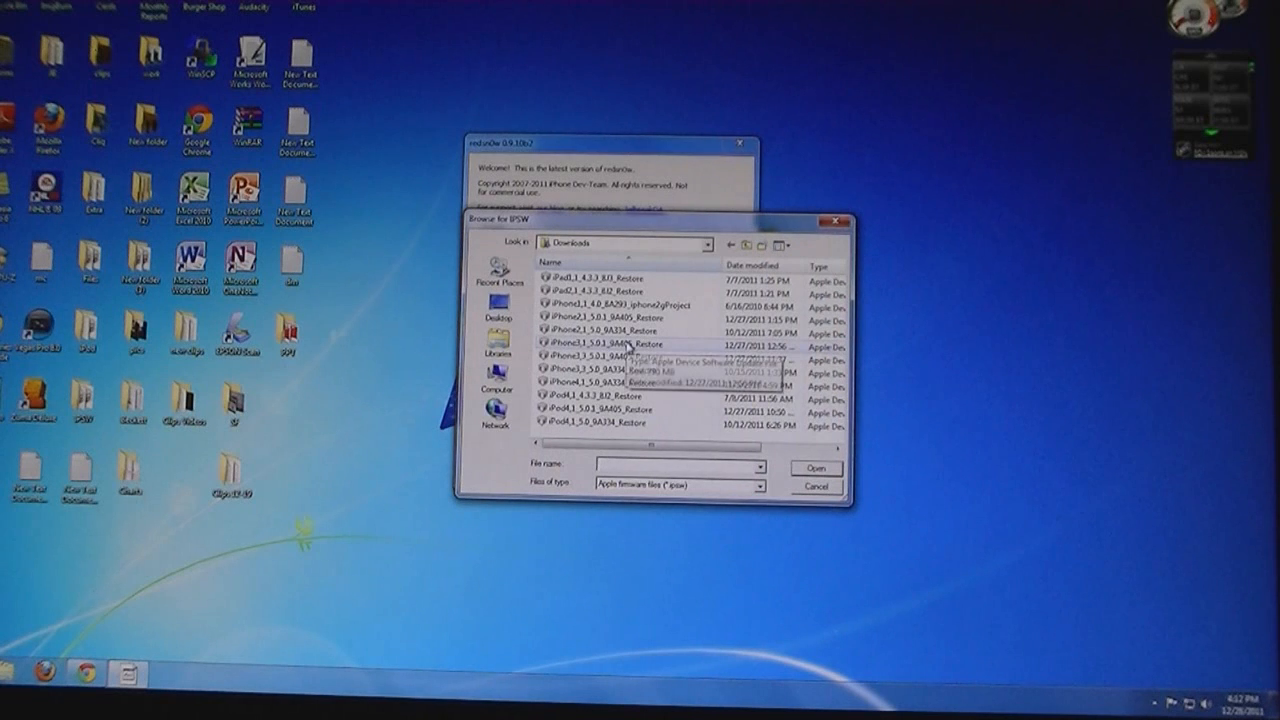
left_click(600, 345)
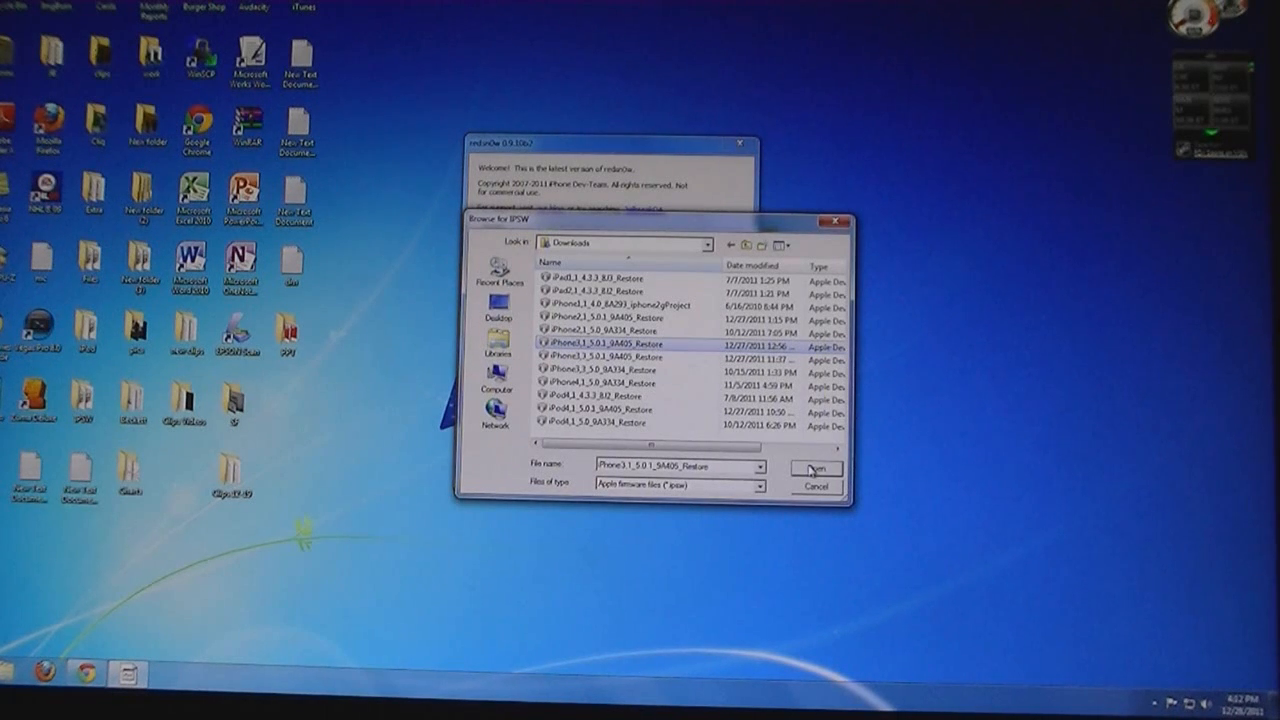
left_click(816, 468)
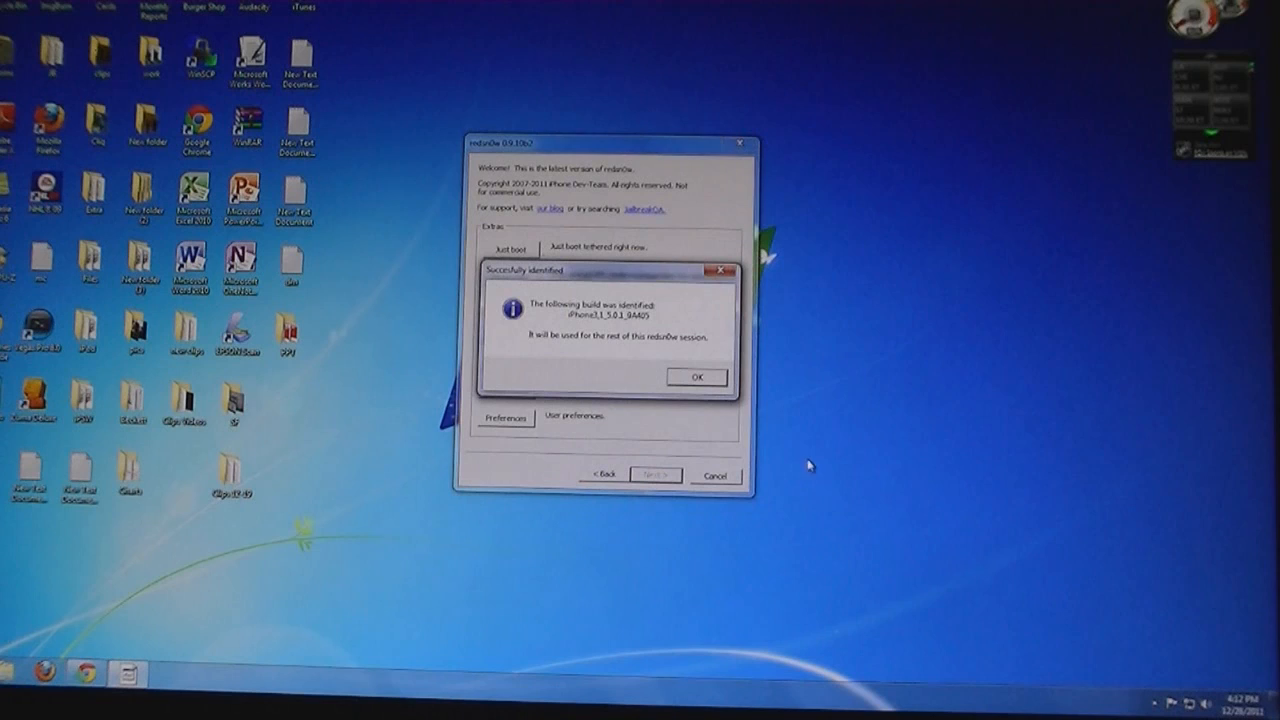
left_click(697, 377)
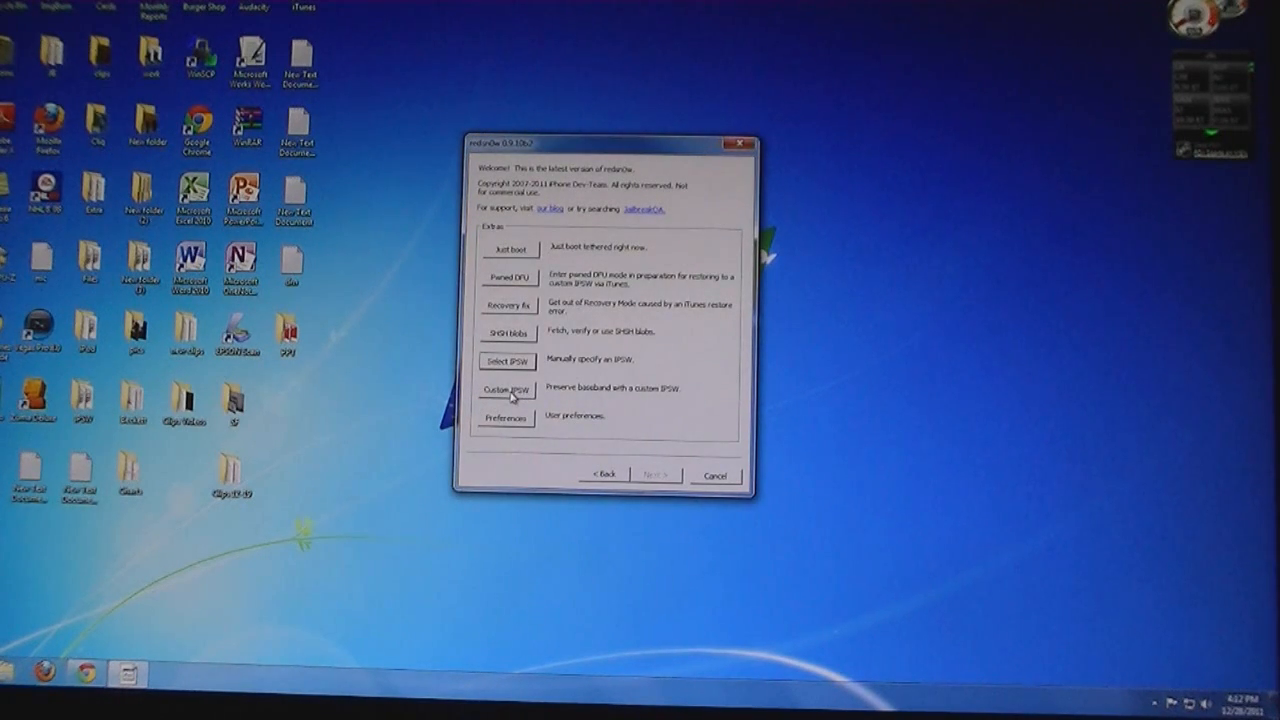
Create NO_BB_iPhone3,1_5.0.1_9A405_Restore.ipsw from the iPhone3,1_5.0.1_9A405 restore file.
left_click(507, 361)
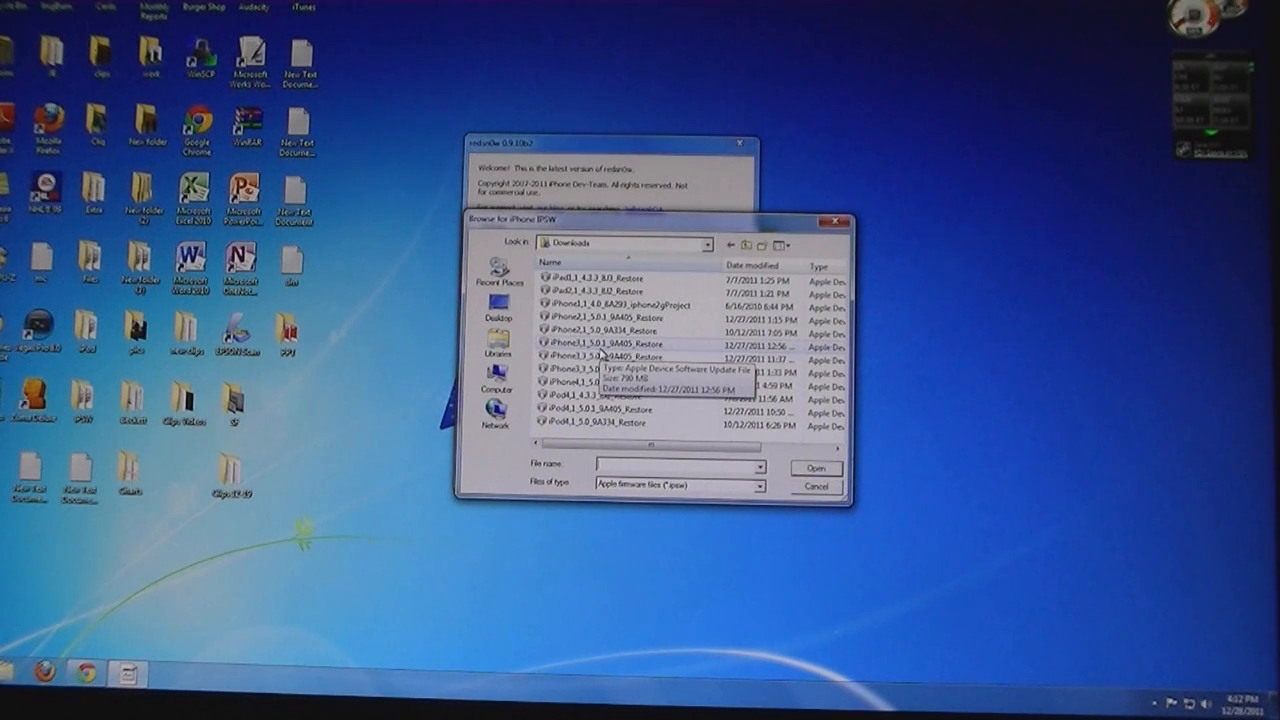
left_click(600, 345)
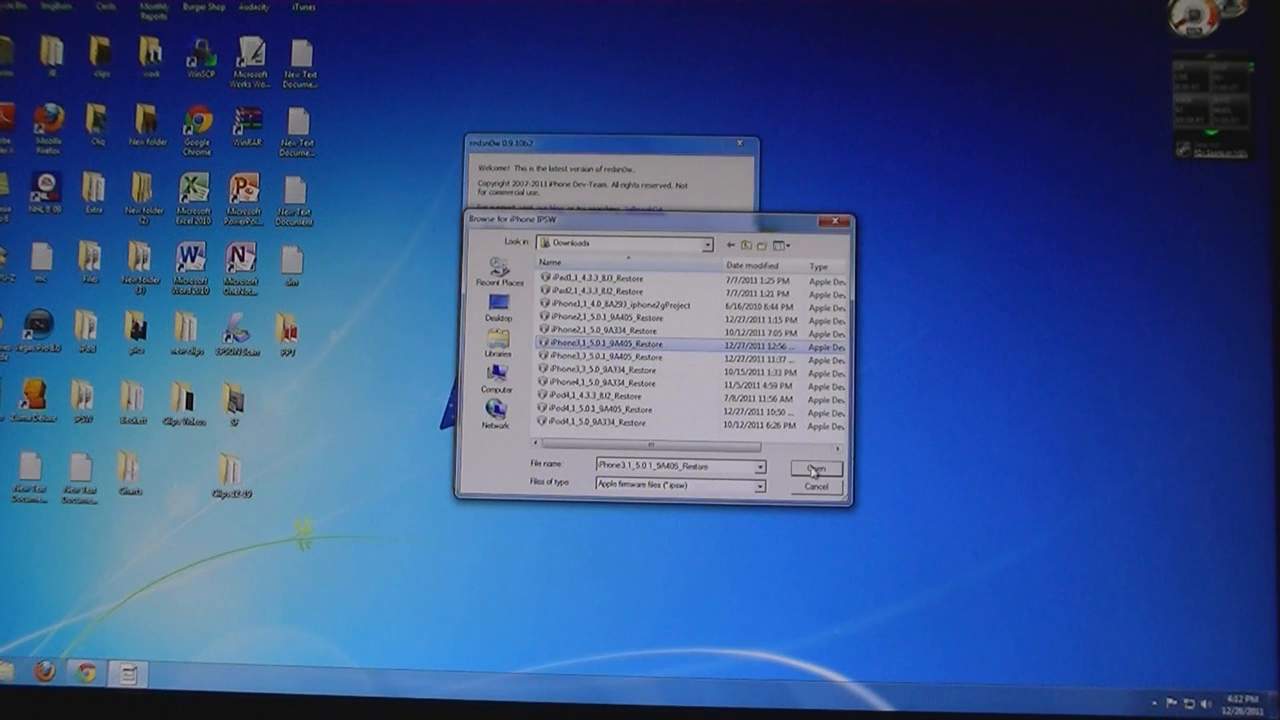
left_click(814, 468)
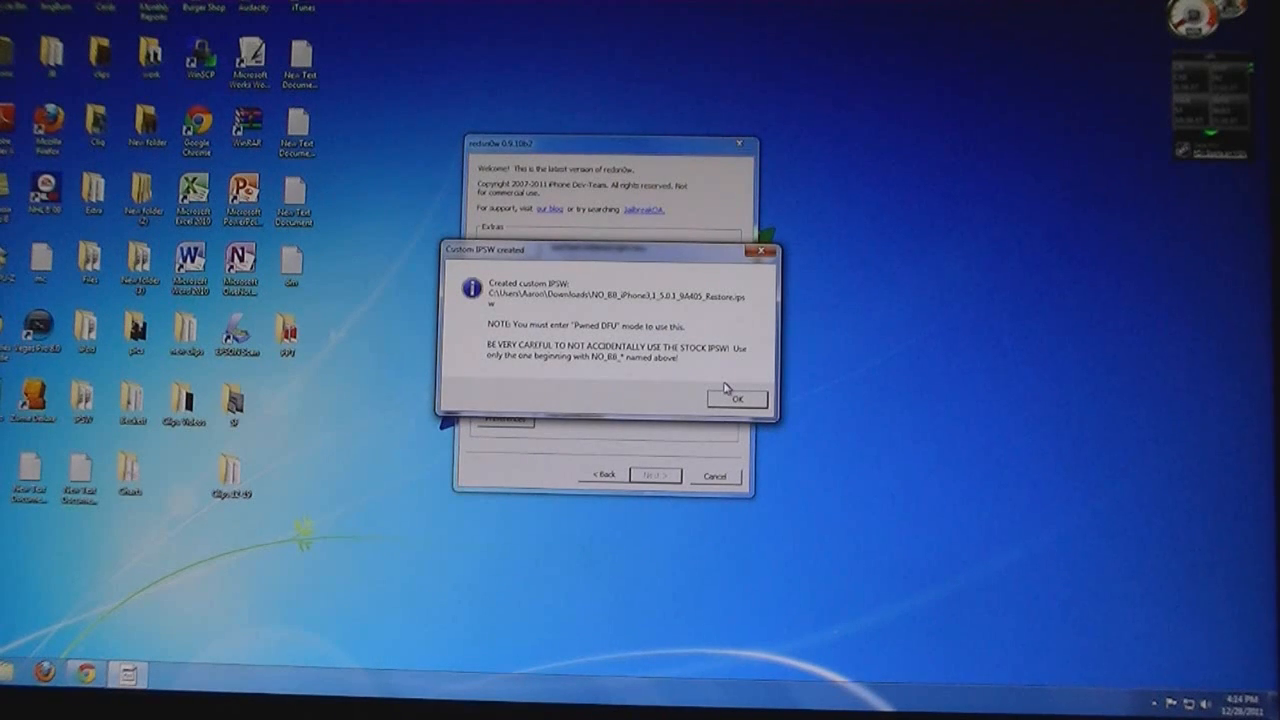
left_click(738, 399)
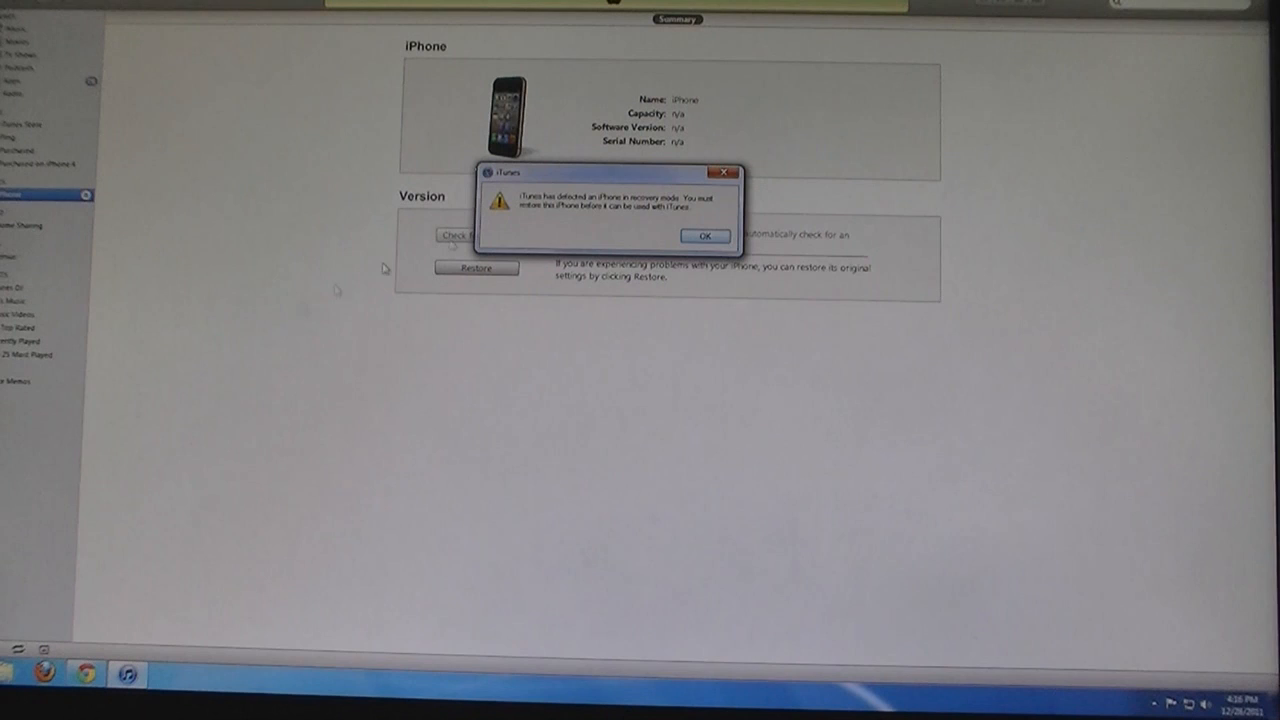
Shift-restore the iPhone in iTunes using NO_BB_iPhone3,1_5.0.1_9A405_Restore.ipsw from the Desktop.
left_click(704, 236)
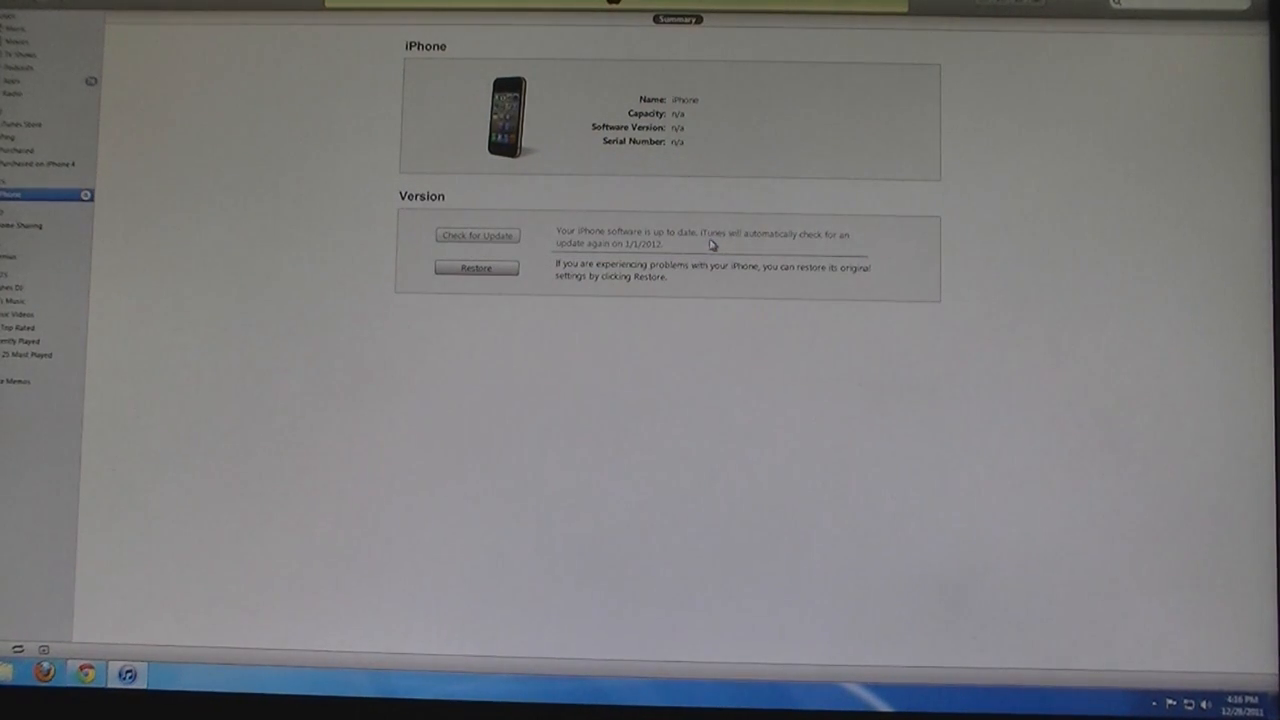
left_click(476, 267)
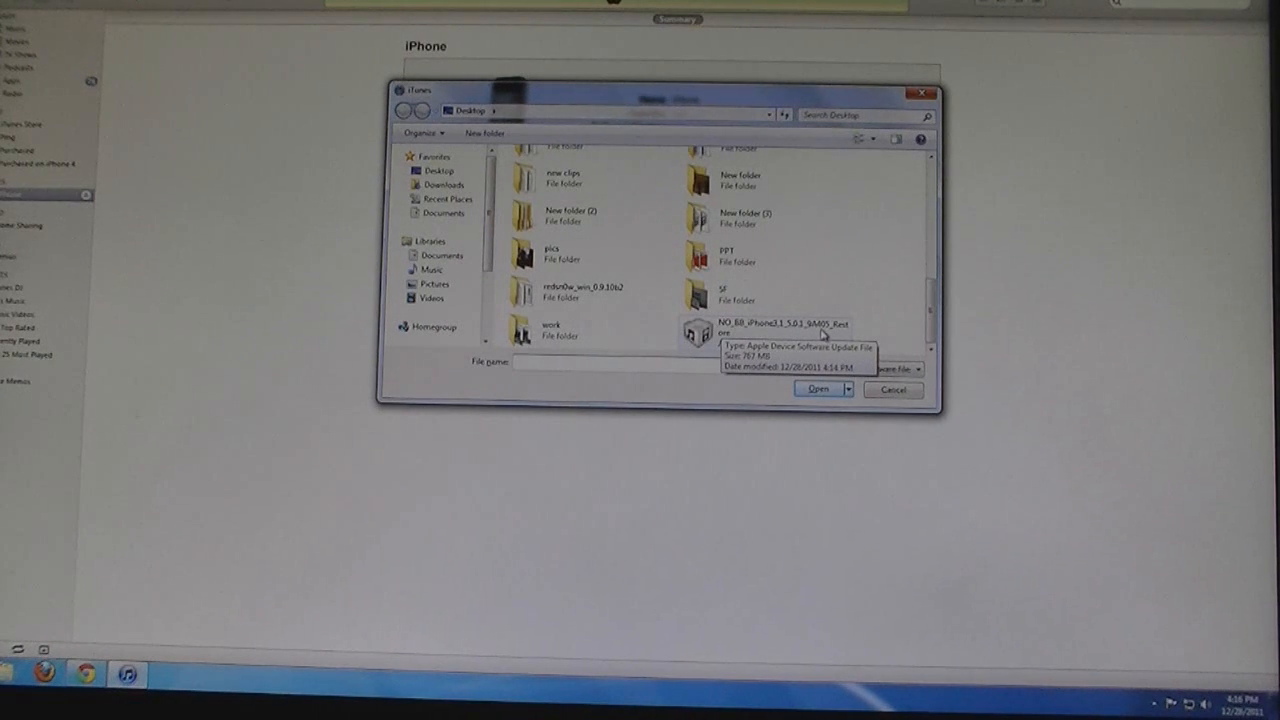
left_click(770, 330)
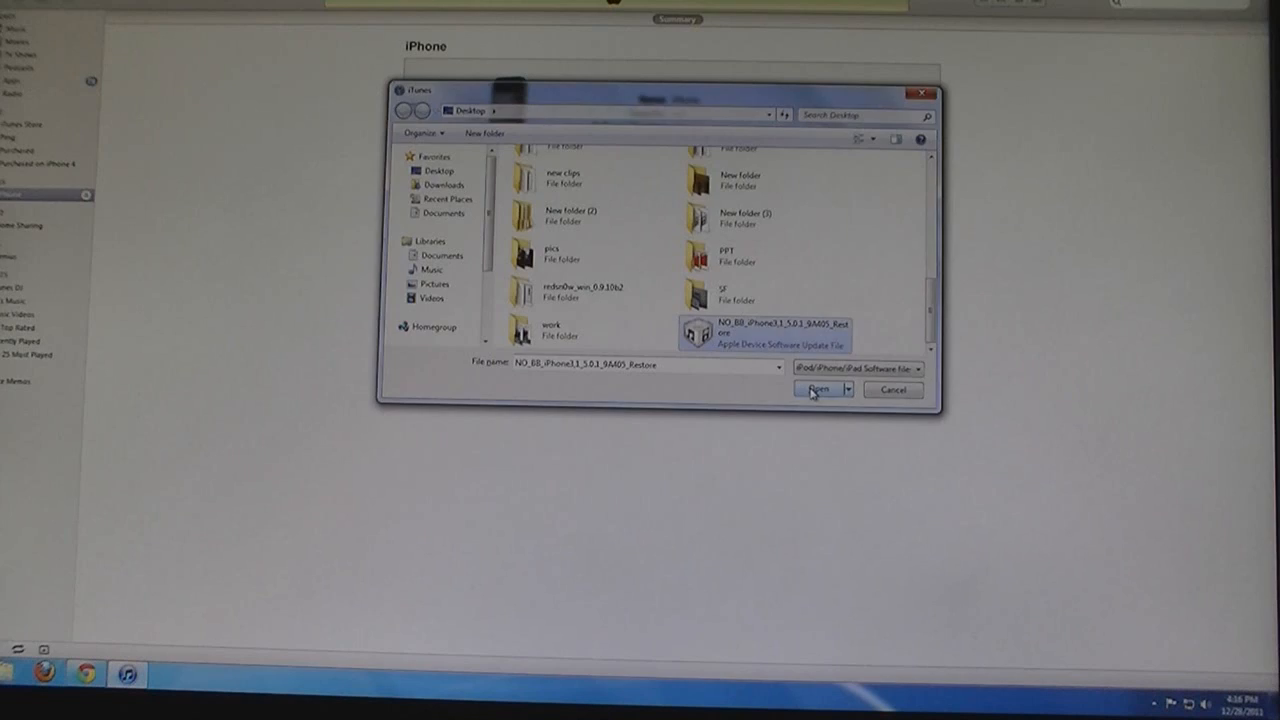
left_click(818, 389)
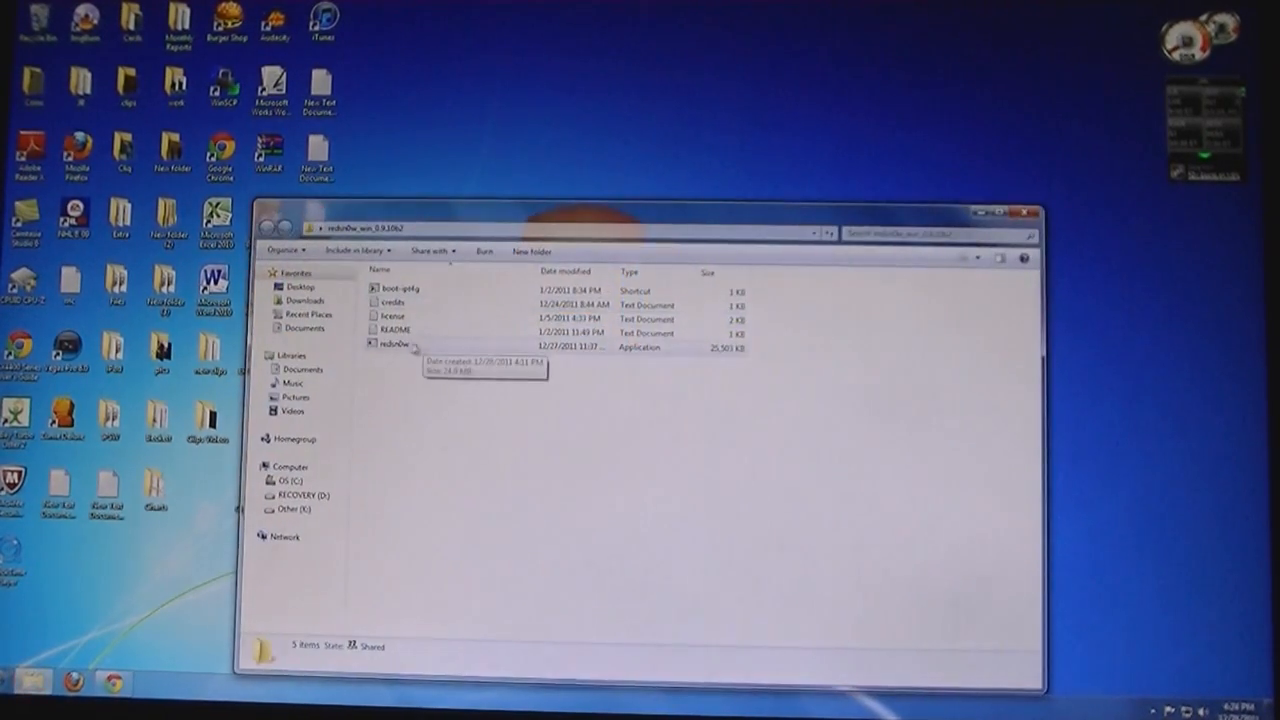
Relaunch redsn0w.exe from the redsn0w_win_0.9.10b2 folder as administrator.
right_click(390, 347)
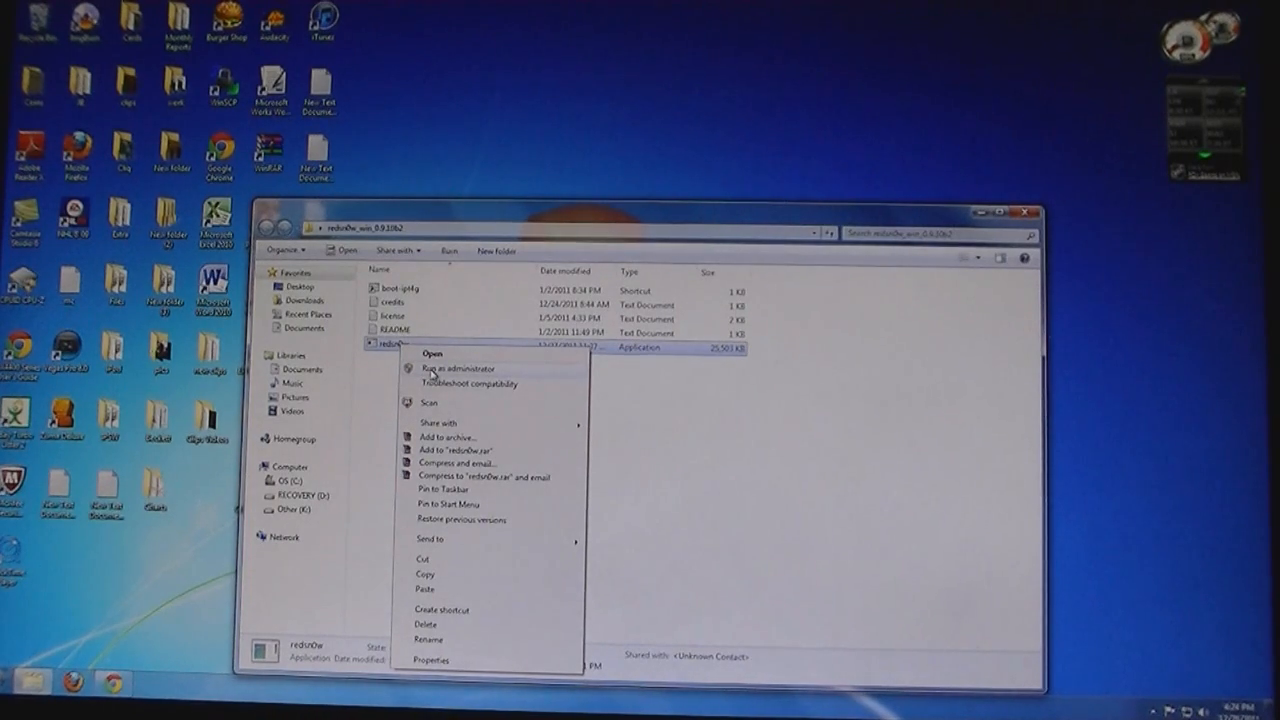
left_click(432, 353)
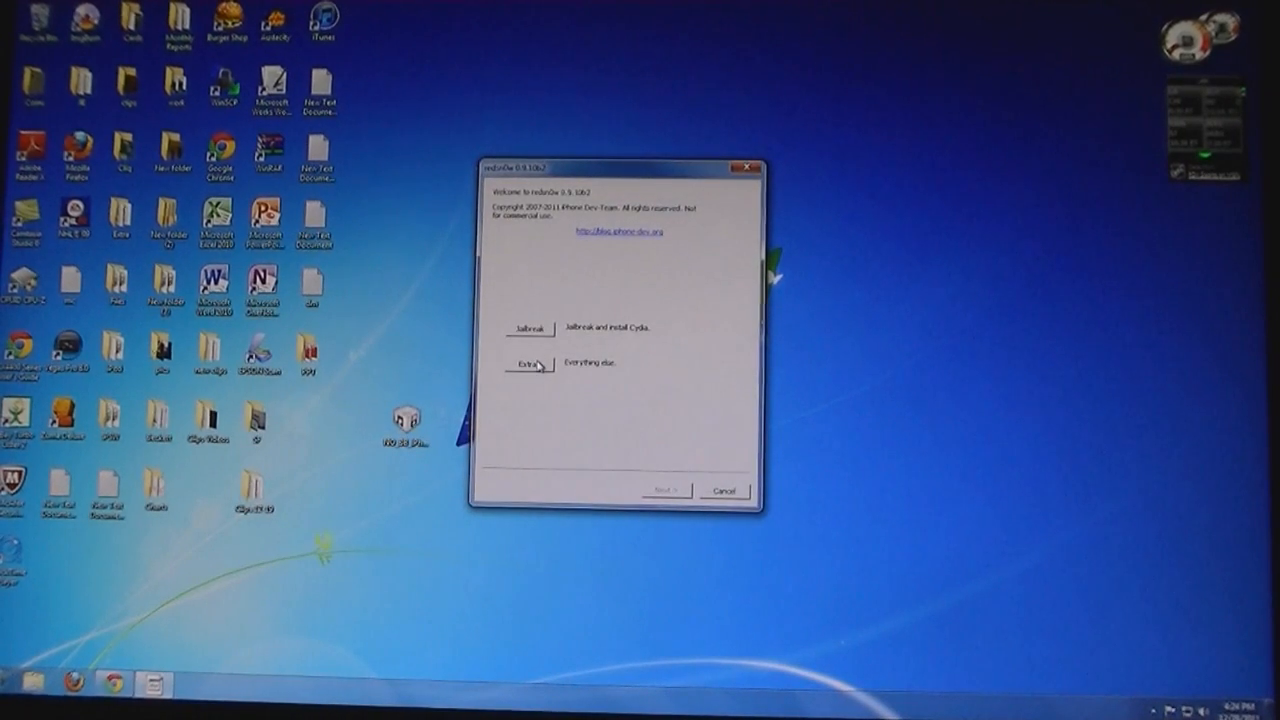
Select iPhone3,1_5.0.1_9A405_Restore via Extras, confirm it, and go back to the welcome page.
left_click(528, 363)
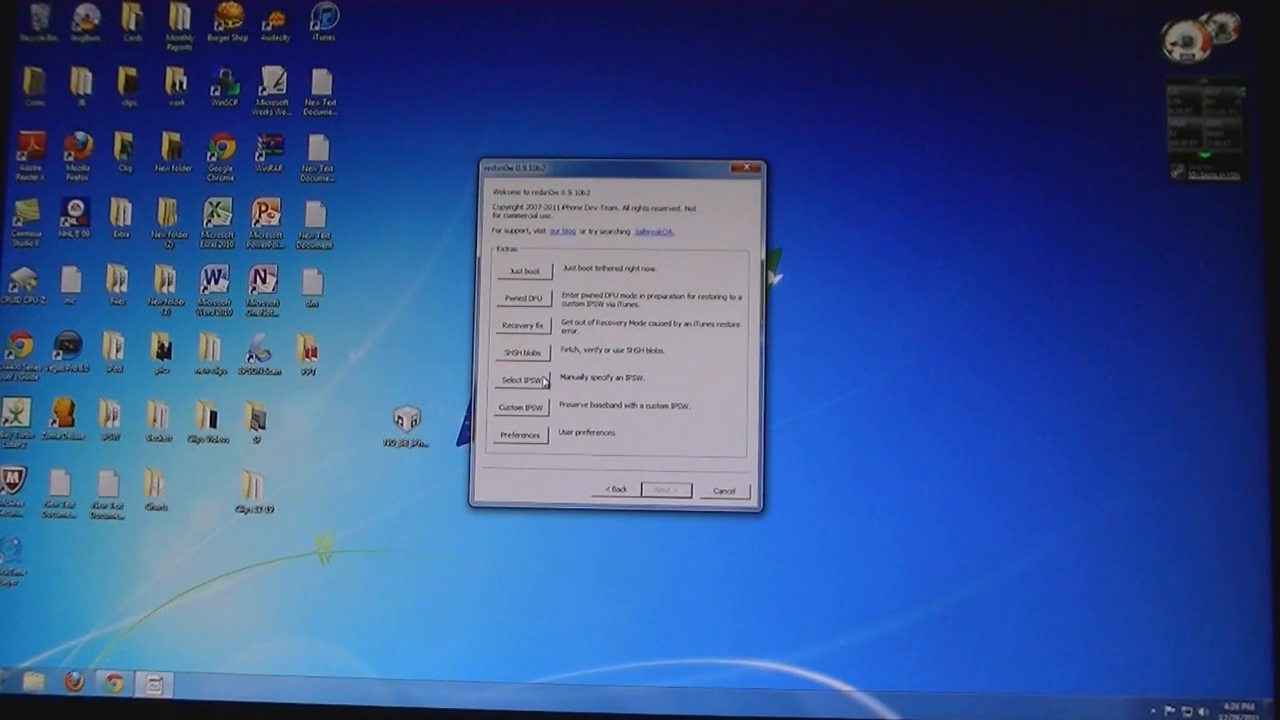
left_click(519, 378)
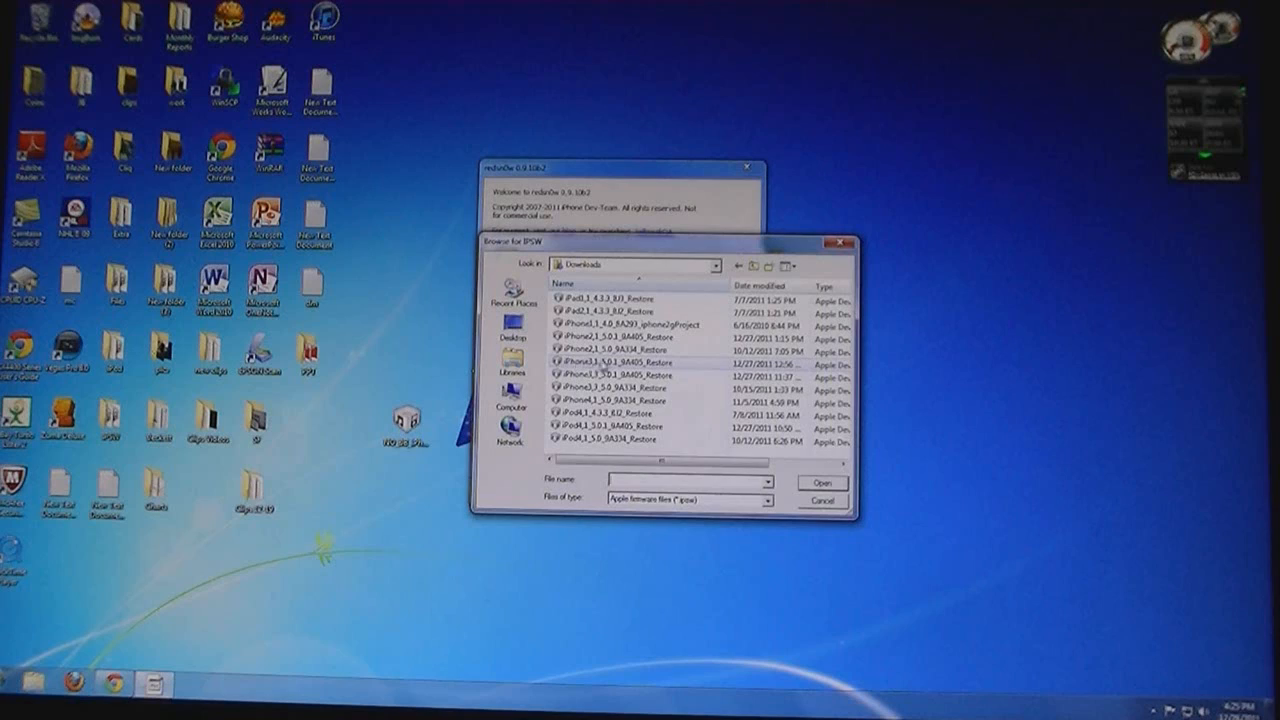
left_click(640, 362)
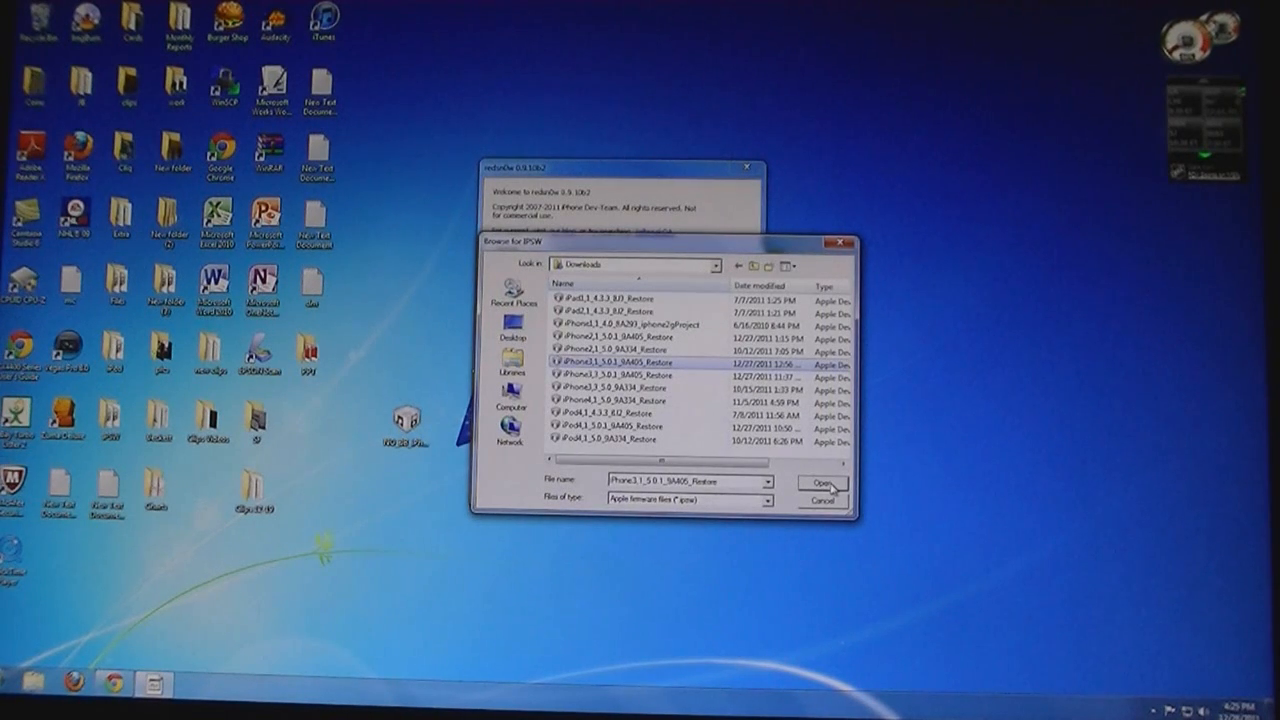
left_click(820, 483)
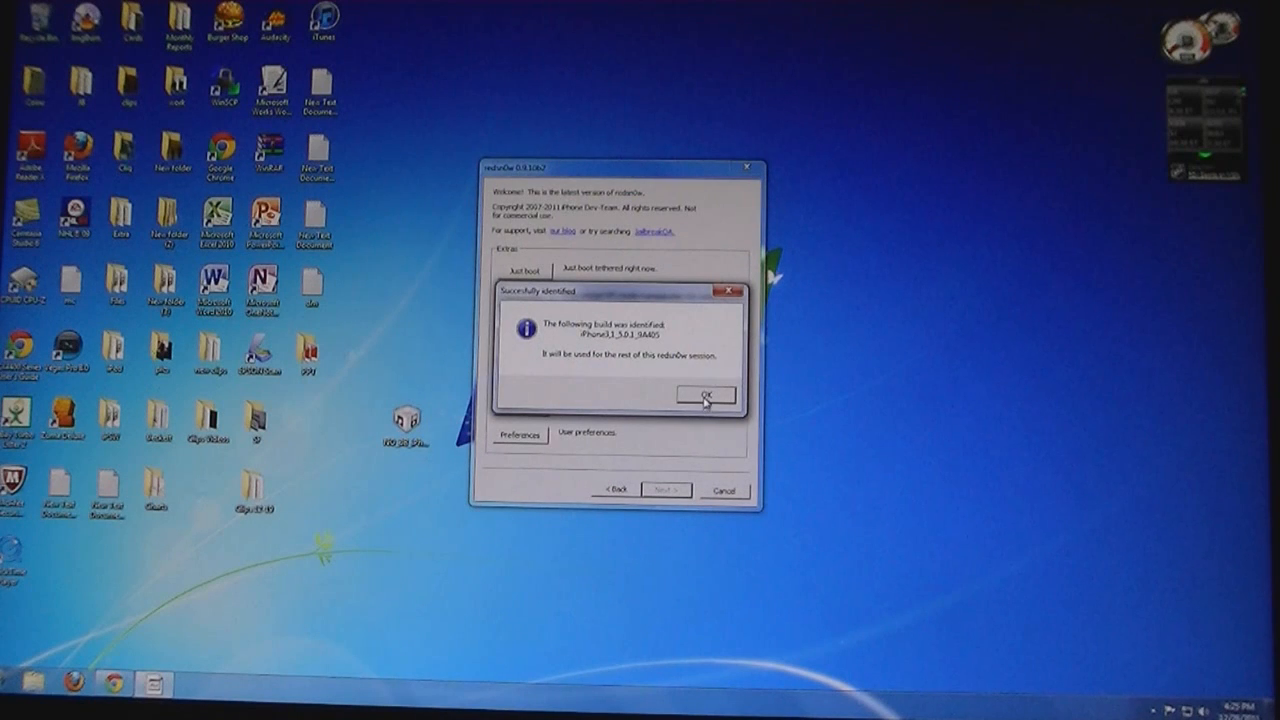
left_click(705, 392)
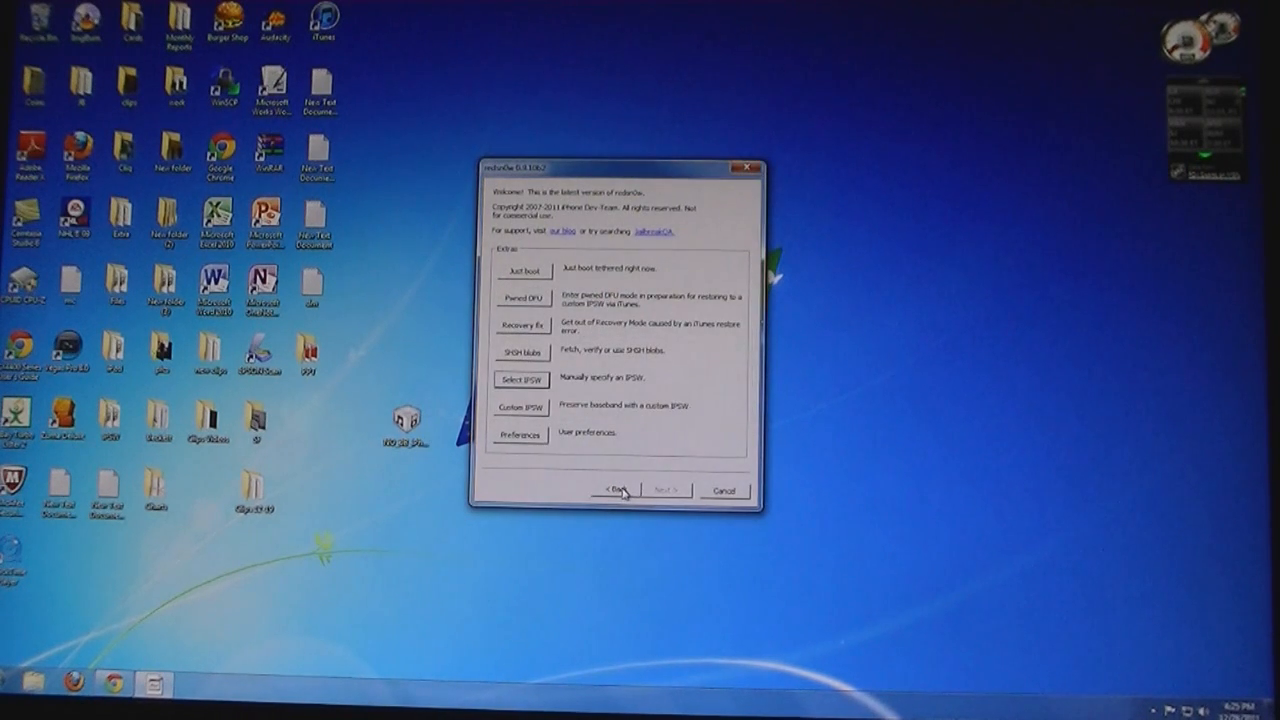
left_click(614, 489)
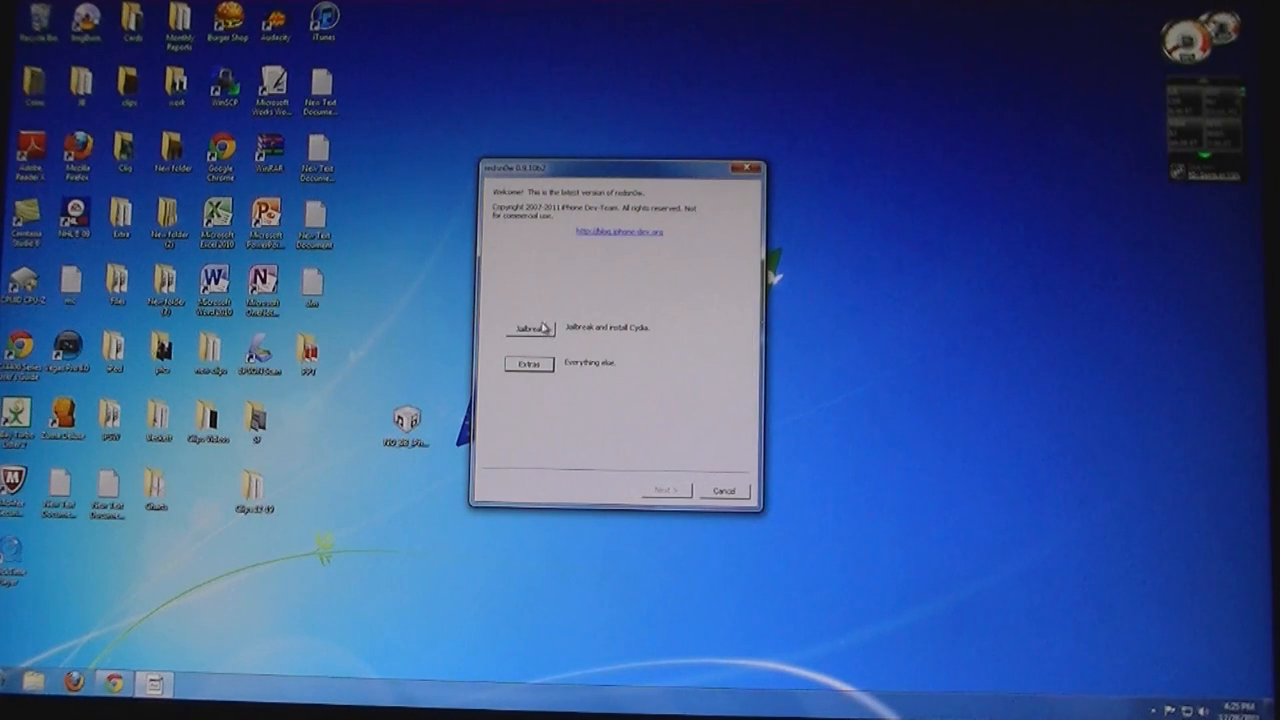
left_click(530, 328)
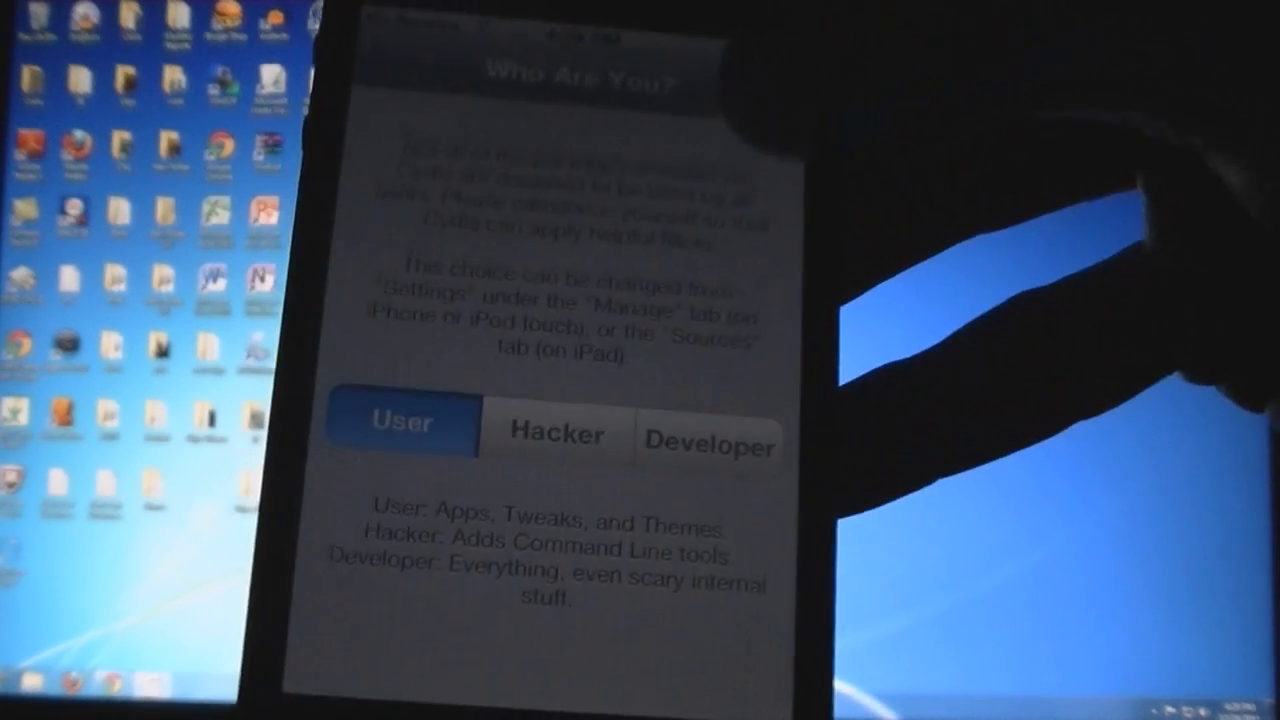
As a User in Cydia, install ultrasn0w 1.2.5 and restart SpringBoard.
left_click(401, 422)
type("Ul")
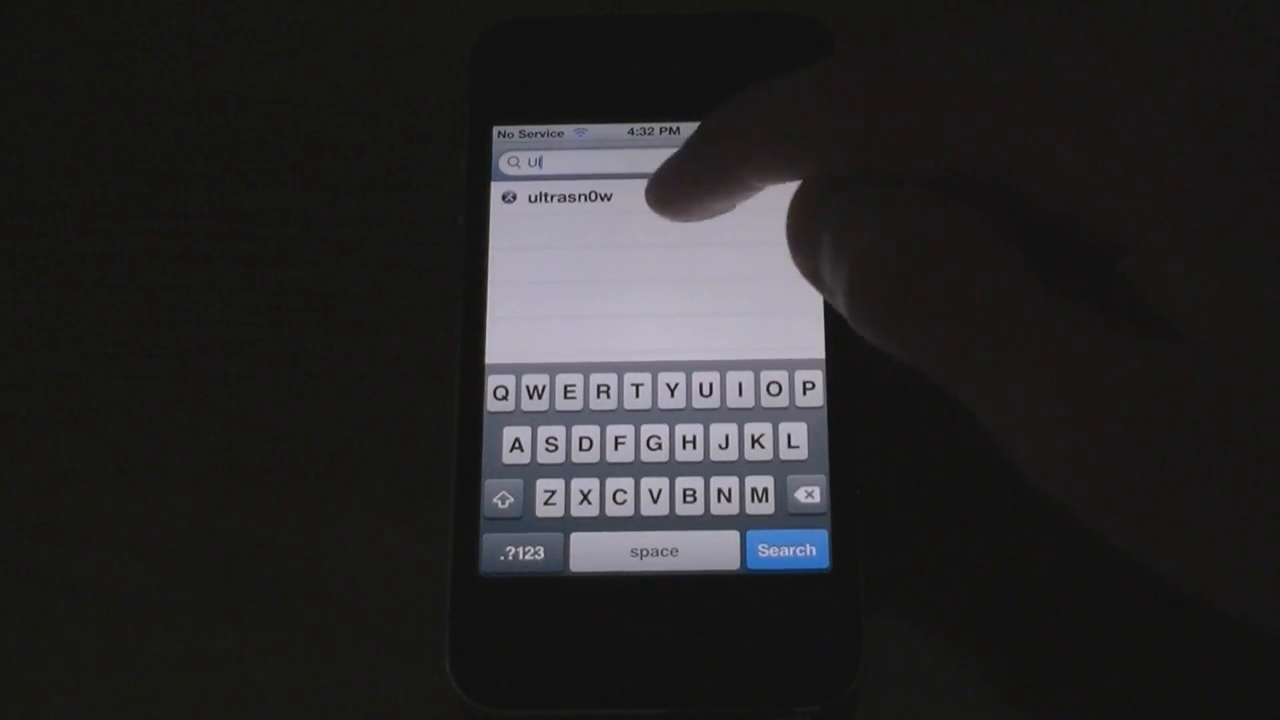
left_click(566, 196)
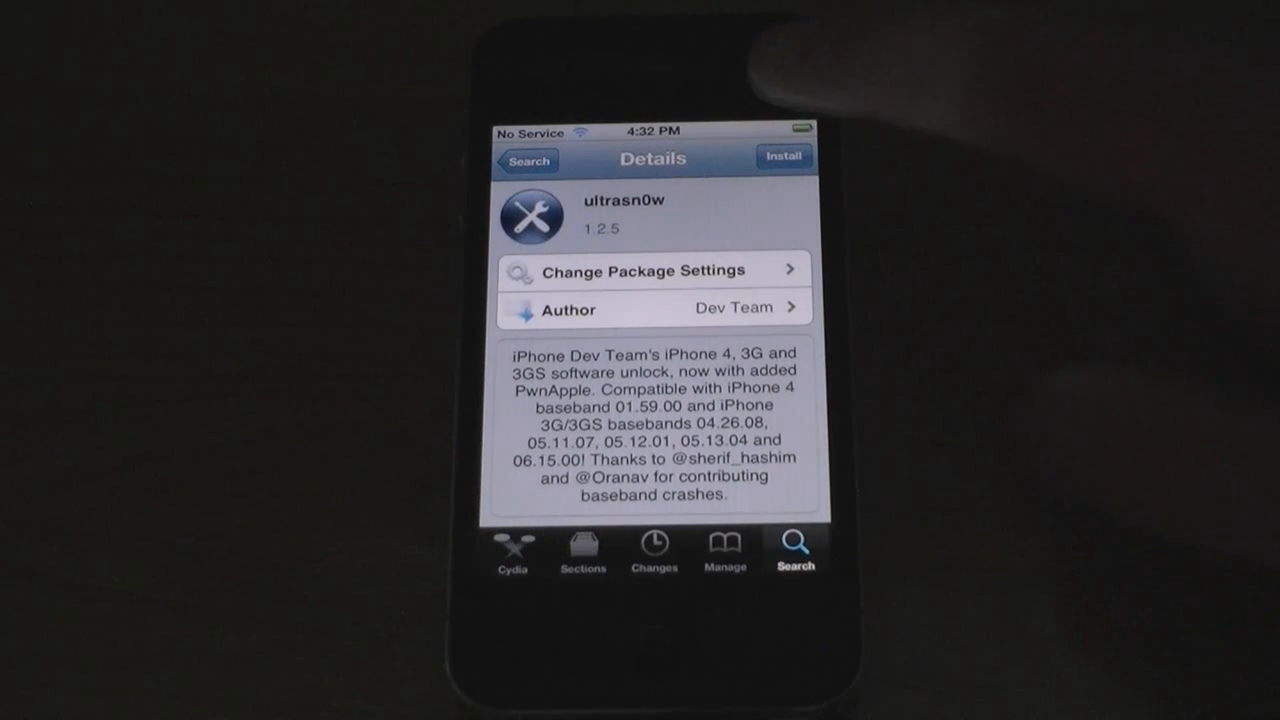
left_click(784, 156)
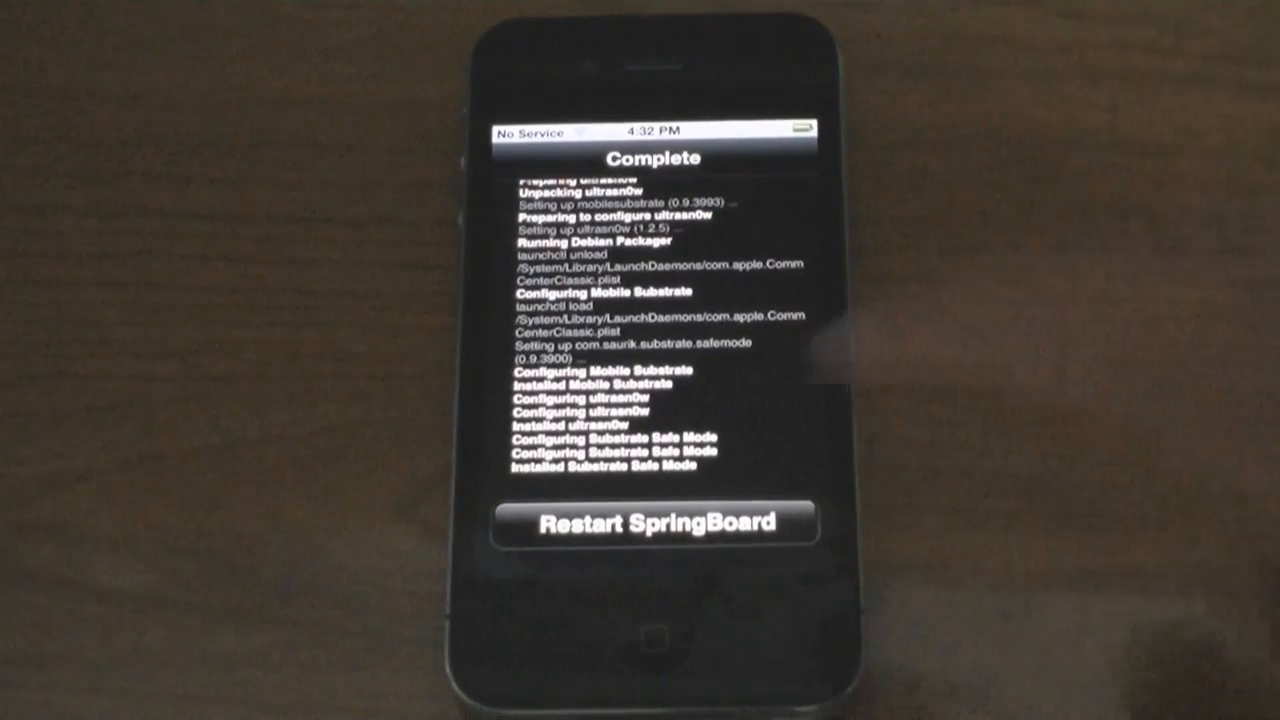
left_click(655, 523)
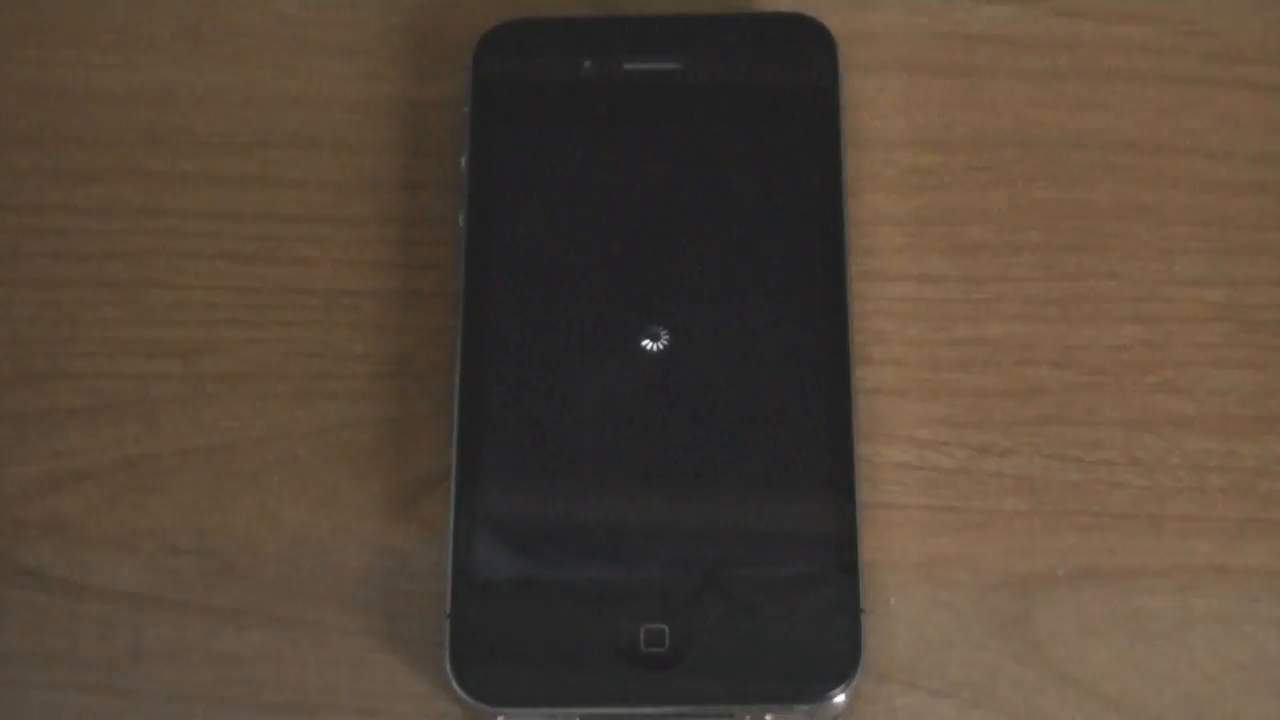